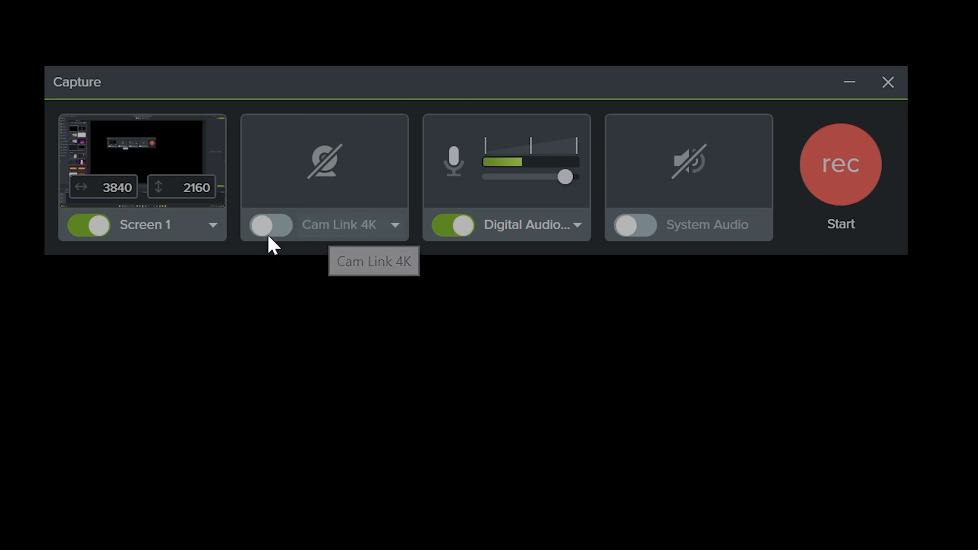
# Attempt to enable the Cam Link 4K webcam, dismissing the camera error and closing the Capture panel.
pyautogui.click(269, 226)
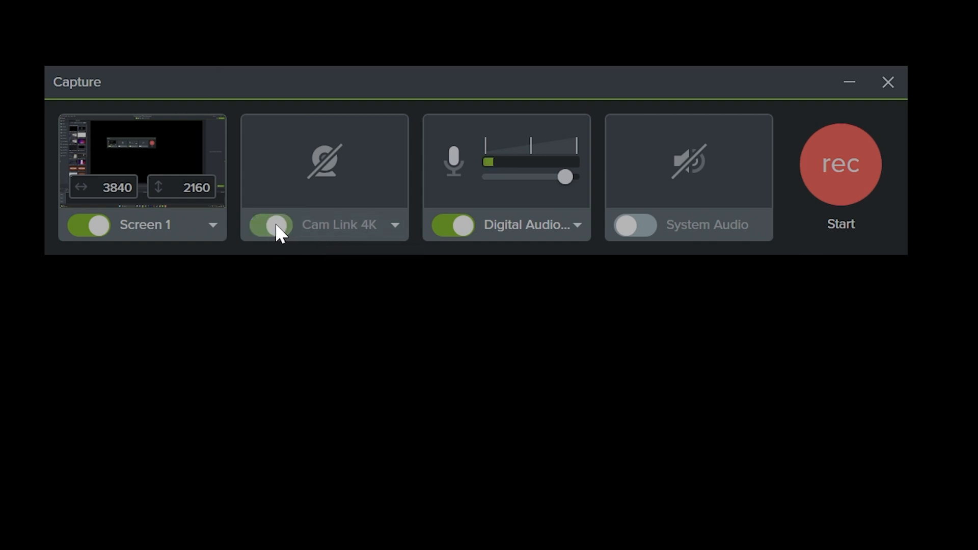
pyautogui.click(271, 225)
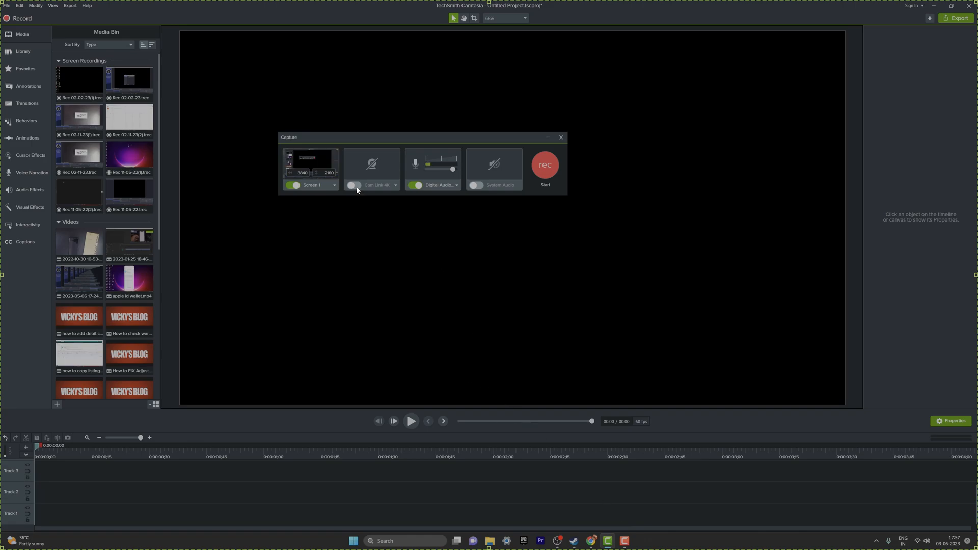
pyautogui.click(353, 185)
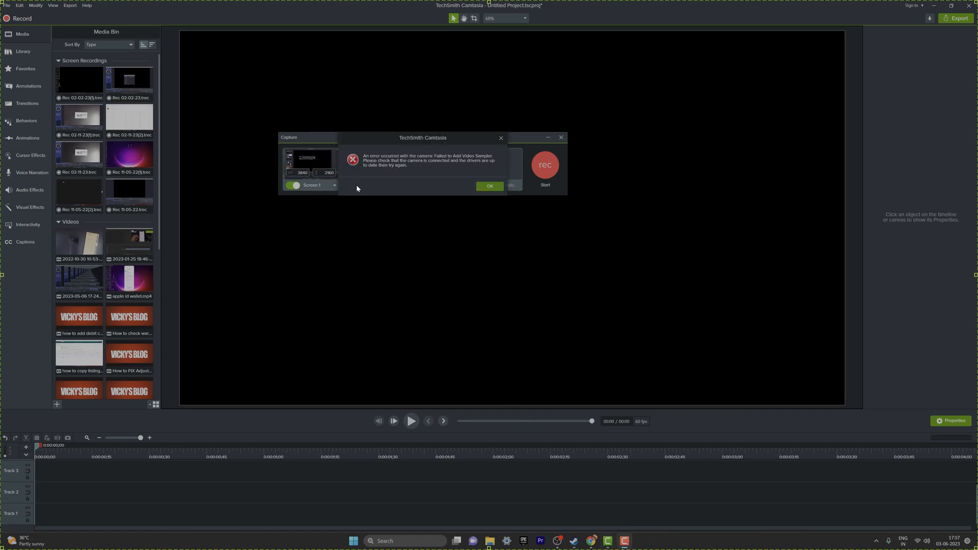
pyautogui.click(490, 185)
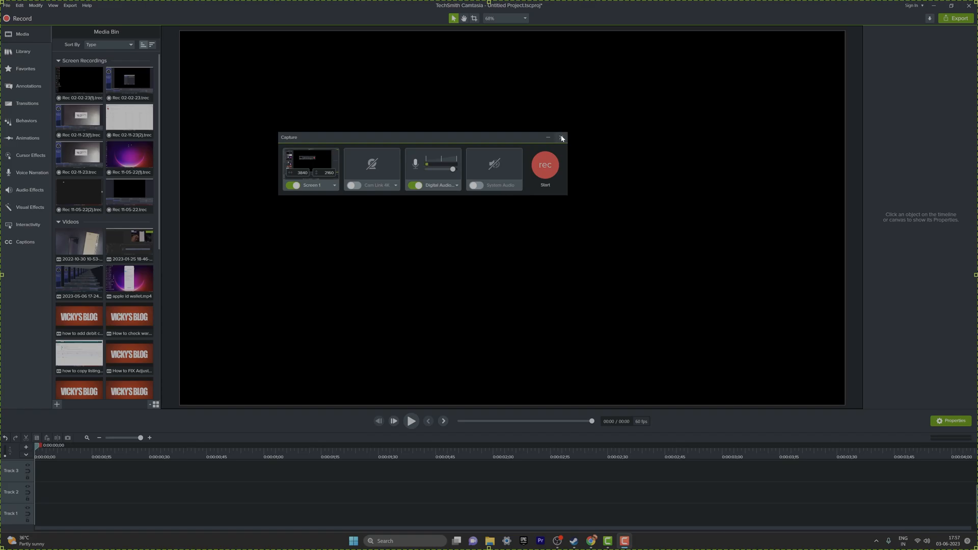
pyautogui.click(563, 137)
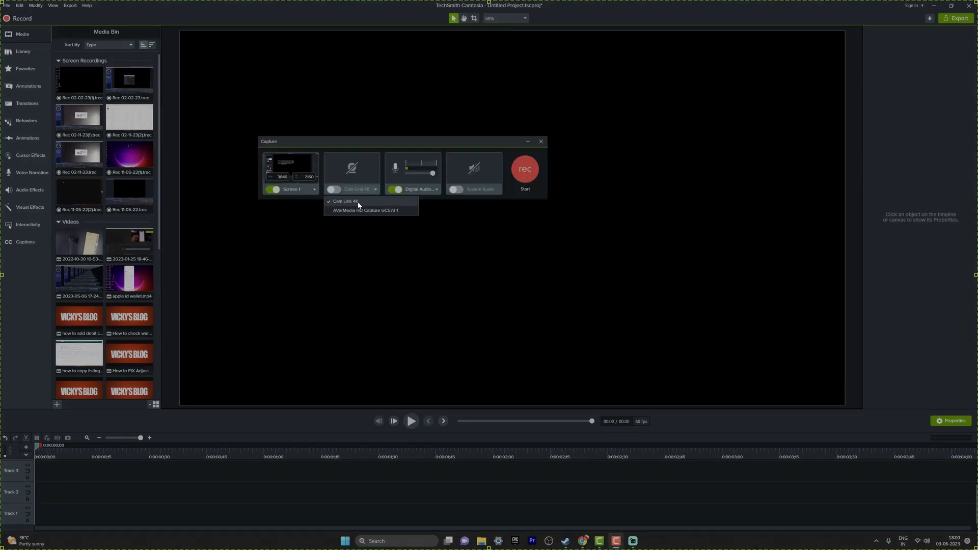
# Keep Cam Link 4K as the camera source and switch it on for a live preview.
pyautogui.click(344, 201)
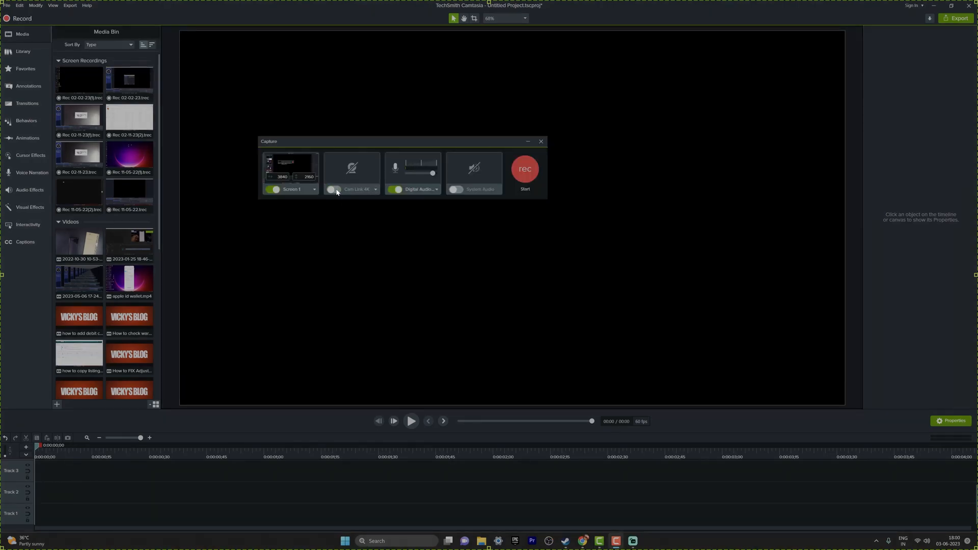
pyautogui.click(332, 189)
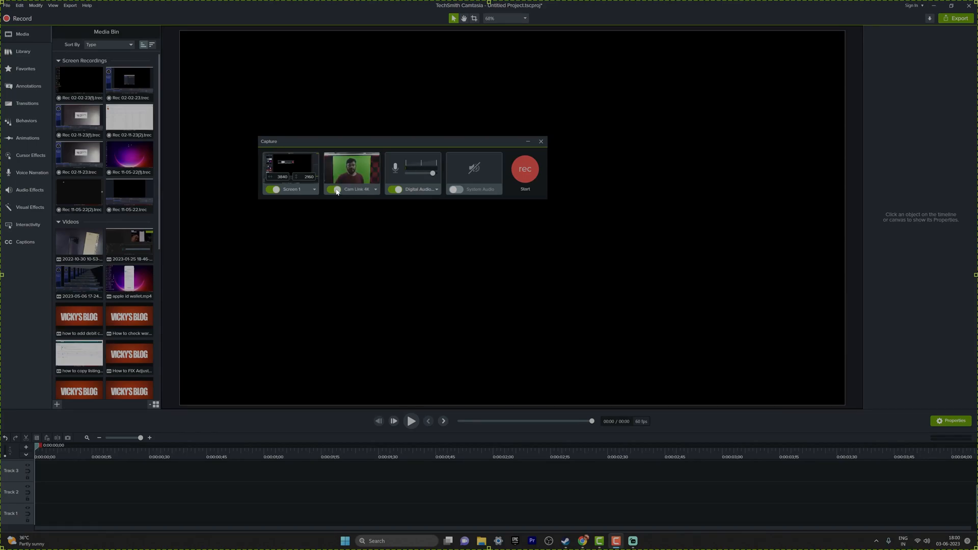